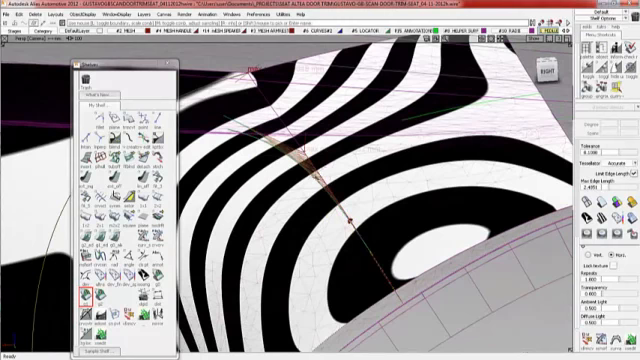
pyautogui.moveTo(330, 185)
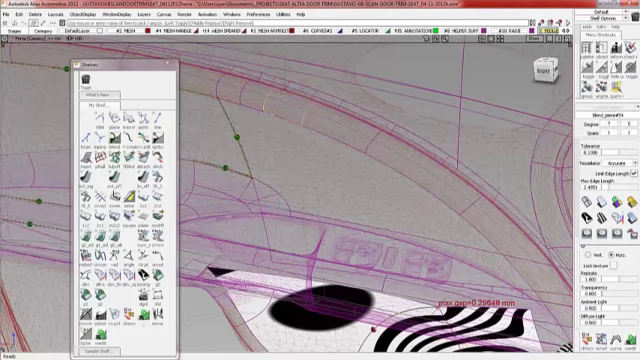
# Select the adjacent blend surface along the trim edge, keeping the 0.25648 mm max gap readout
pyautogui.click(230, 100)
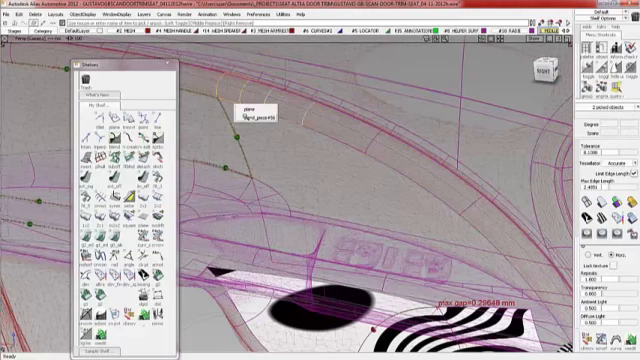